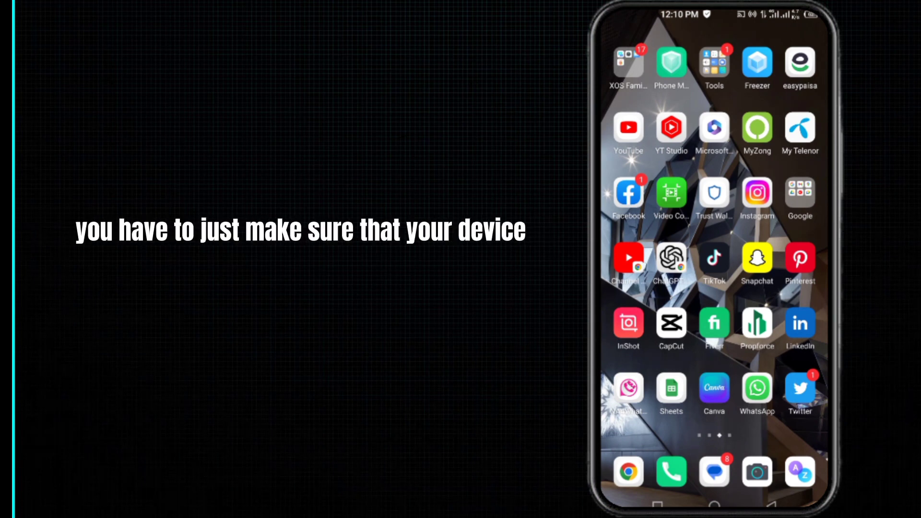
Step: Pull down from the top of the home screen toward Instagram's Play Store listing
drag(713, 18, 714, 235)
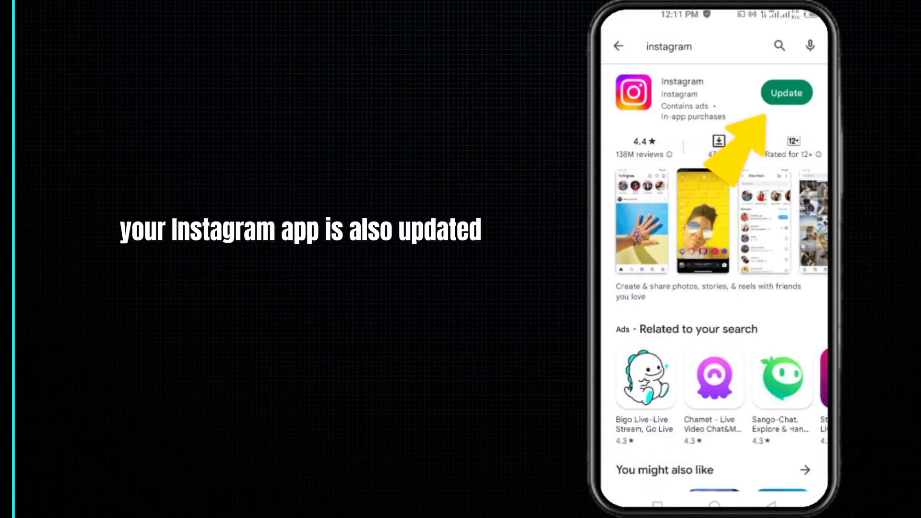
Step: Update Instagram from its Play Store listing and launch the updated app
click(786, 92)
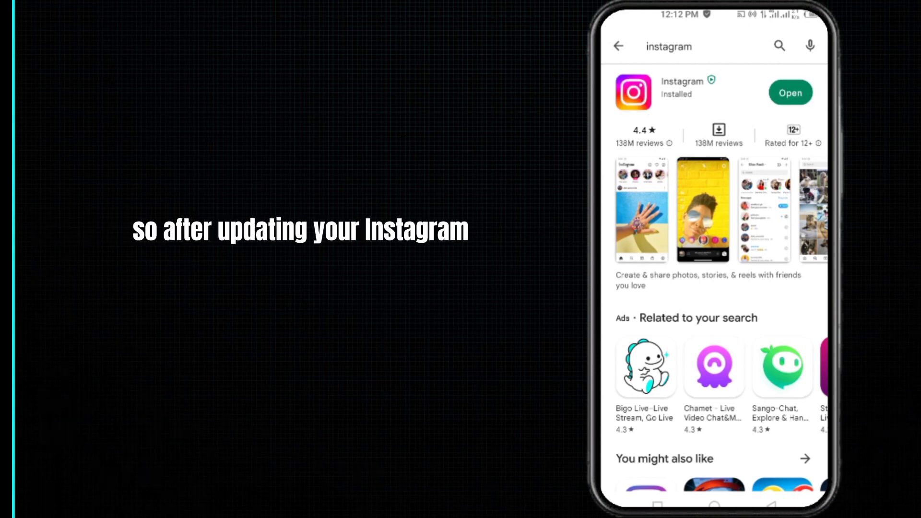
click(790, 92)
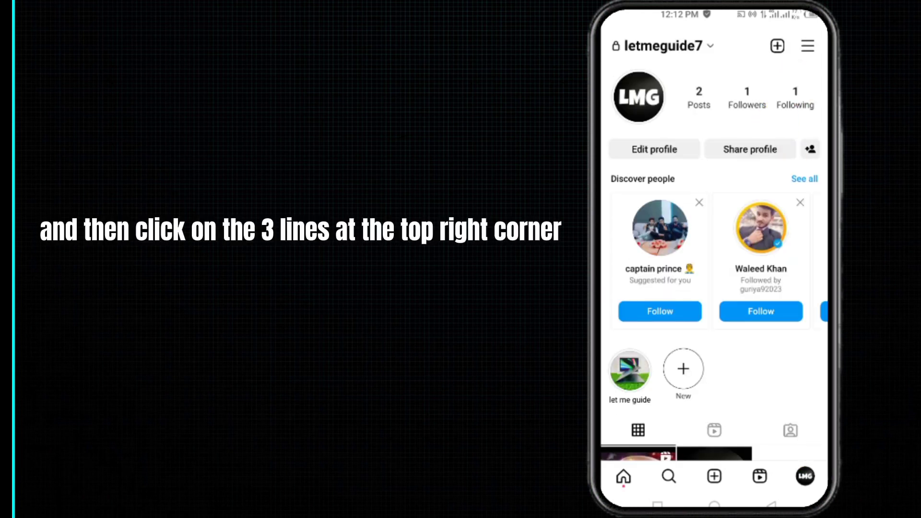
Step: Go from the profile menu into Settings, then Theme
click(806, 46)
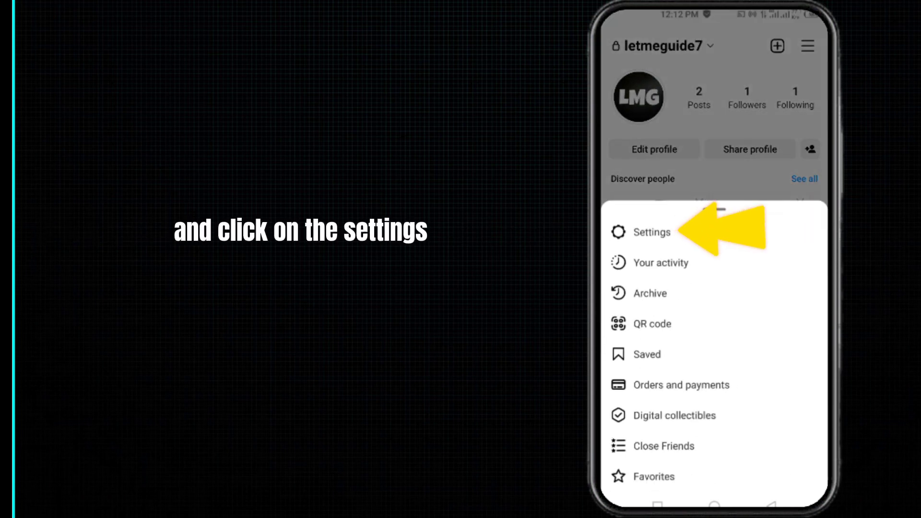
click(652, 232)
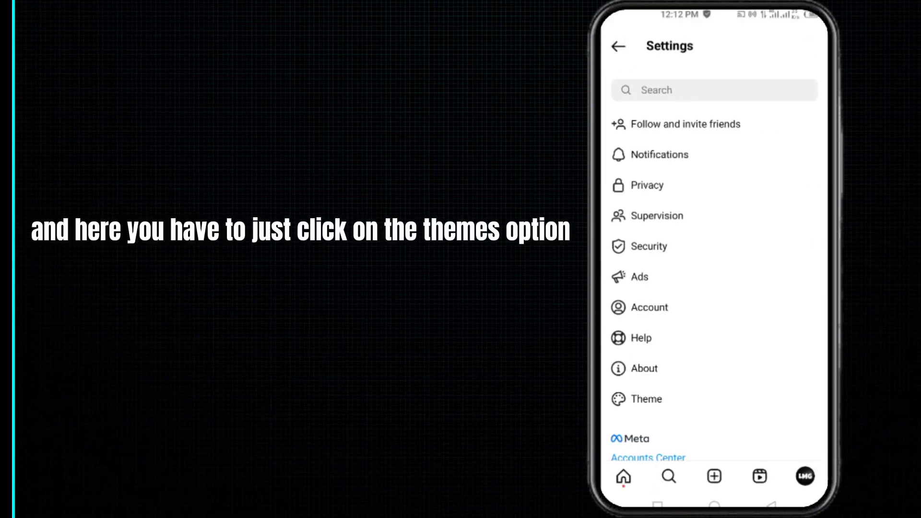
click(645, 399)
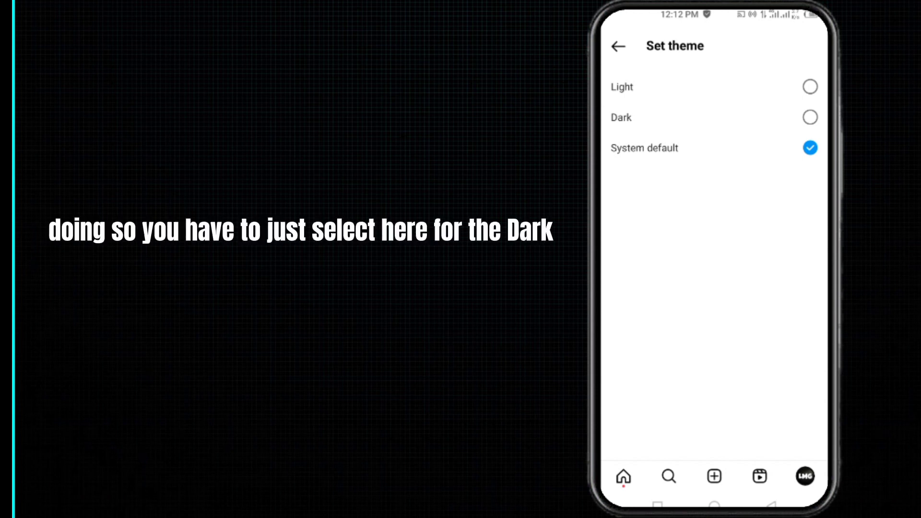
Step: Choose Dark as Instagram's theme
click(809, 117)
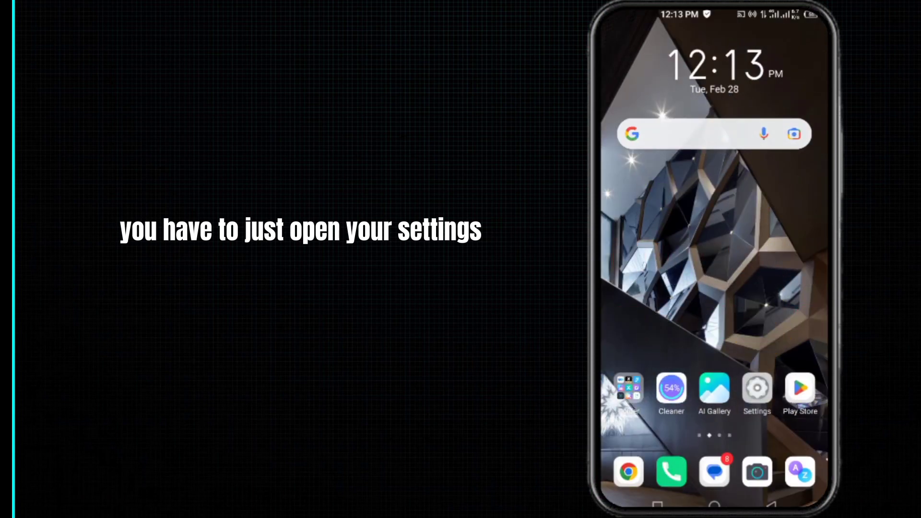
Step: Turn on the system Dark theme under Display & brightness, then return to Instagram's settings
click(756, 388)
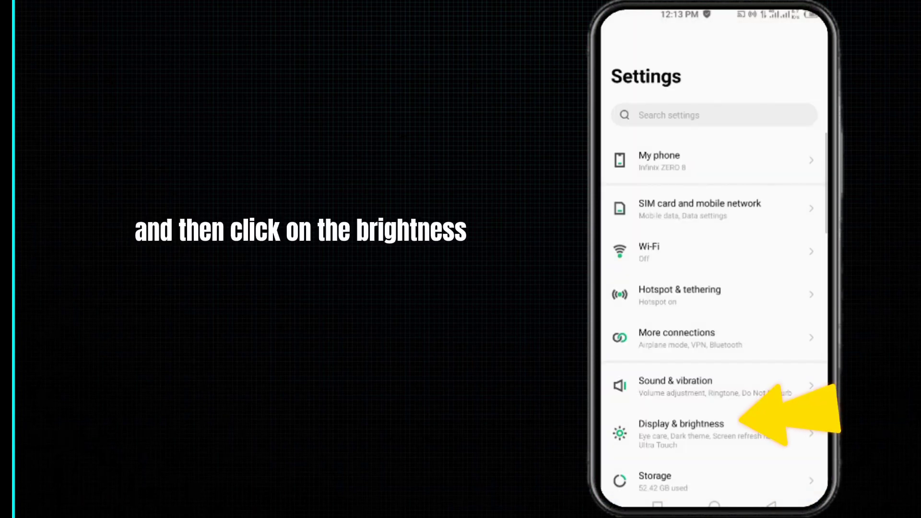
click(675, 423)
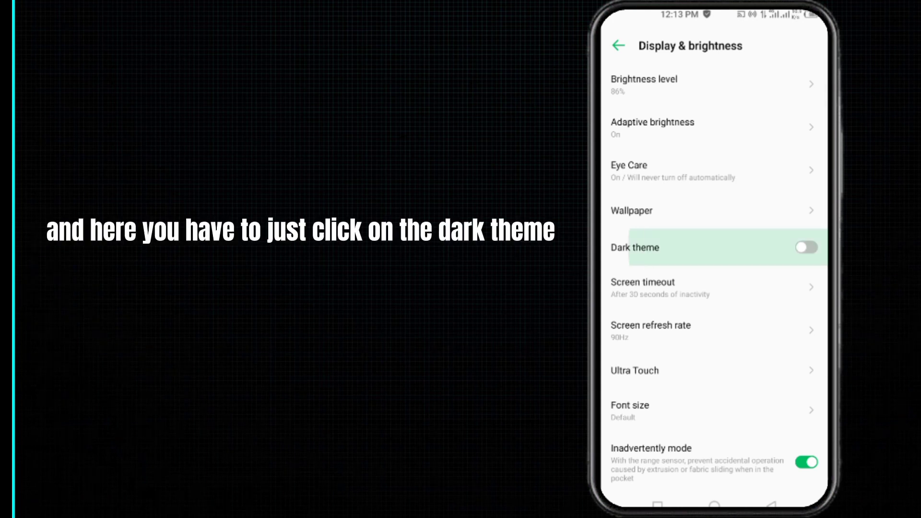
click(805, 247)
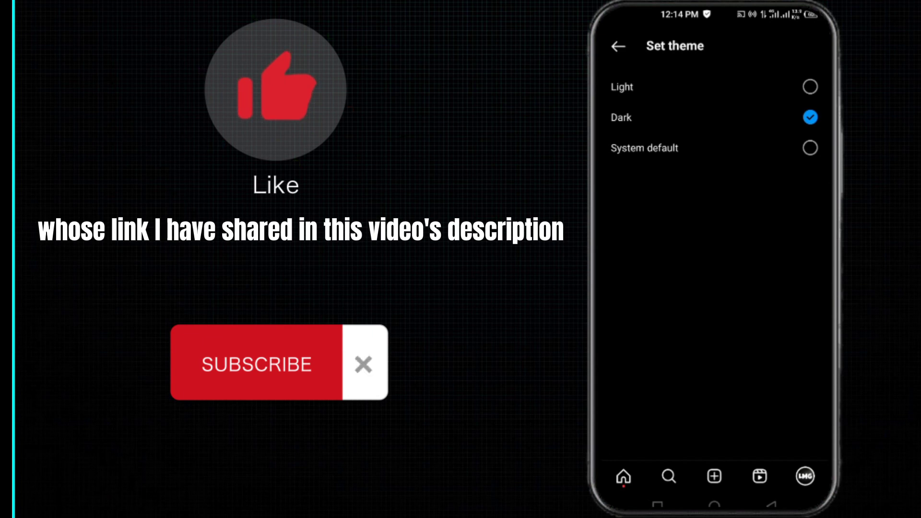
click(614, 46)
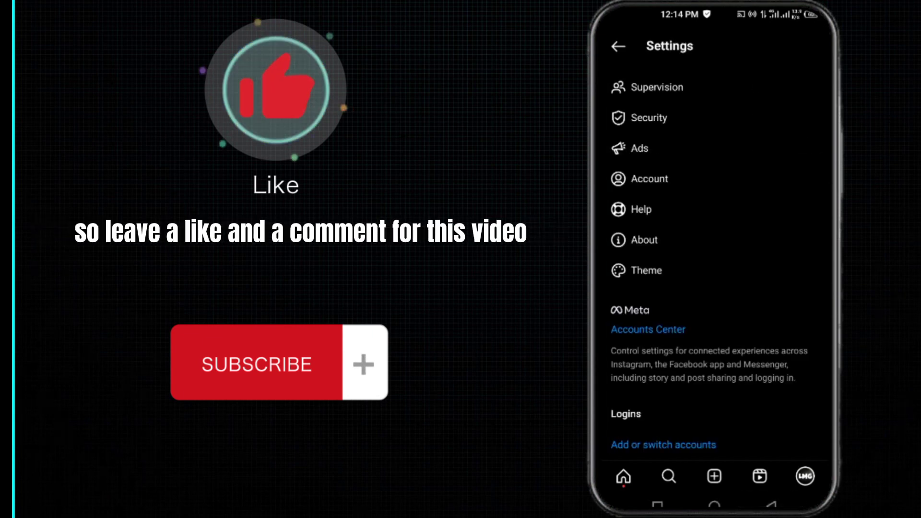